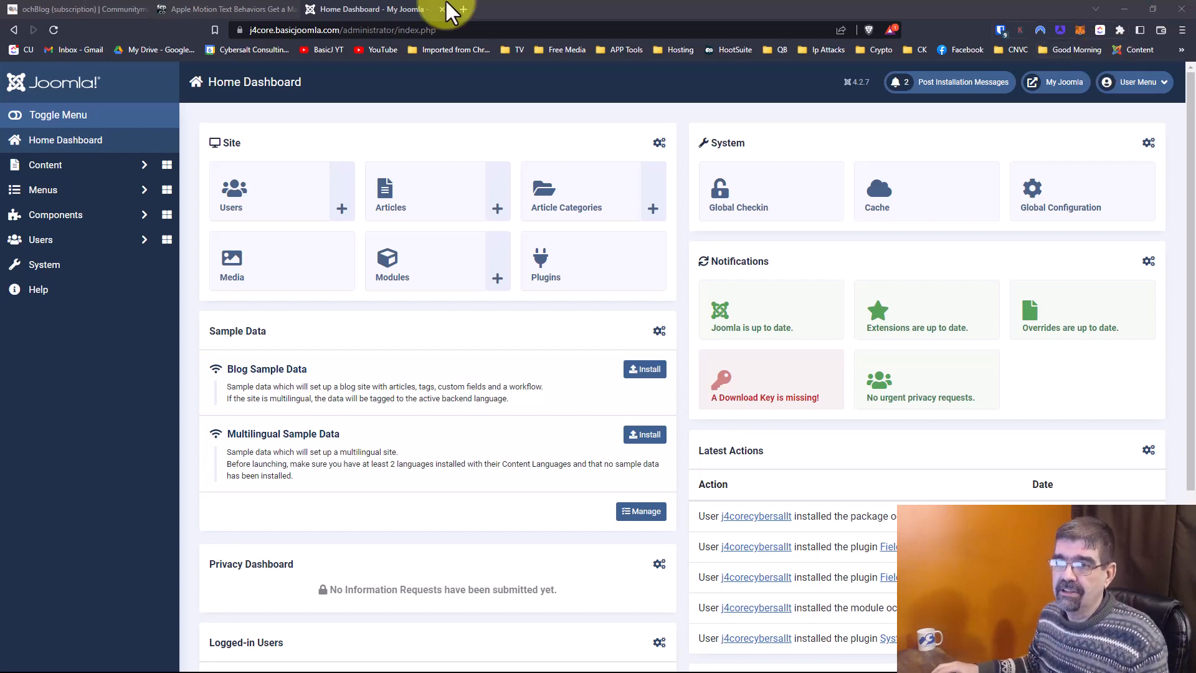
# View the ochBlog extension's product page on the Online Community Hub vendor site.
pyautogui.click(75, 10)
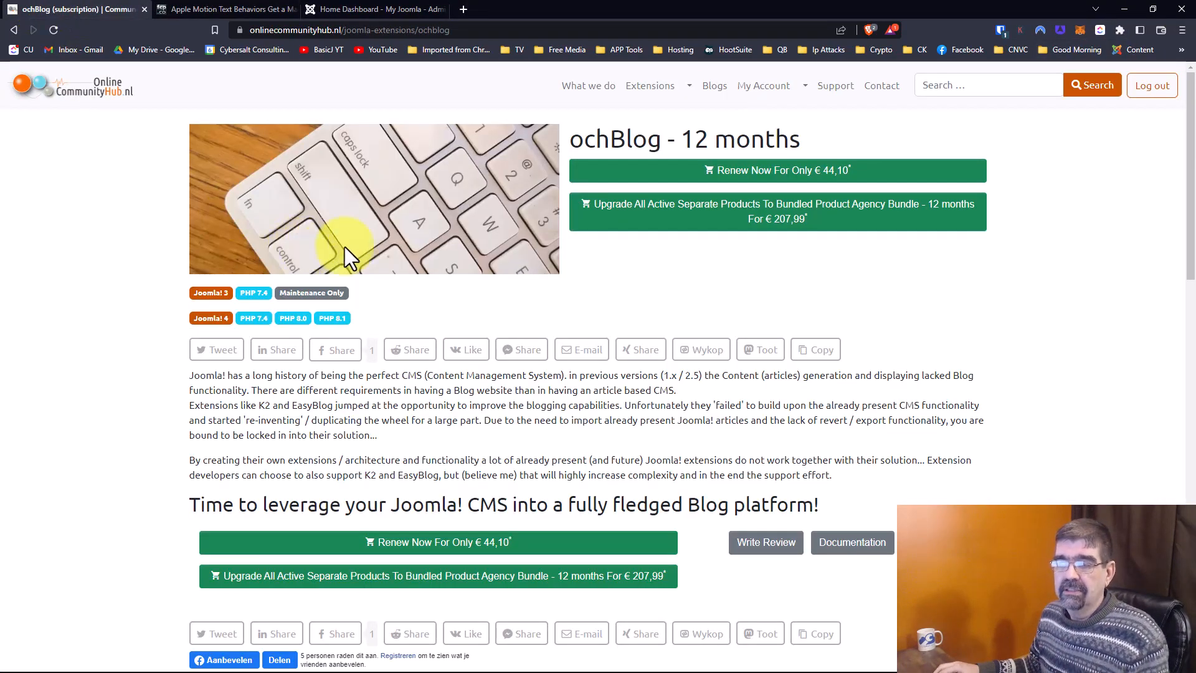
pyautogui.moveTo(361, 256)
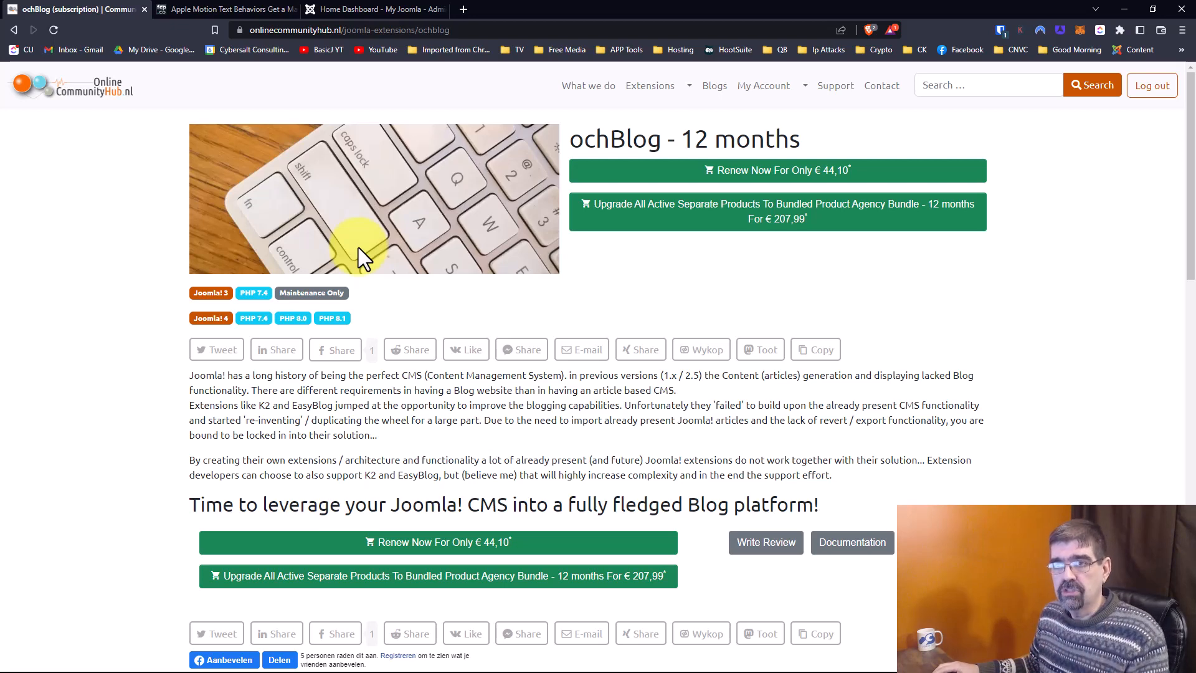
# Review the fcp.co article's author profile box, then return to Joomla's System page.
pyautogui.click(224, 10)
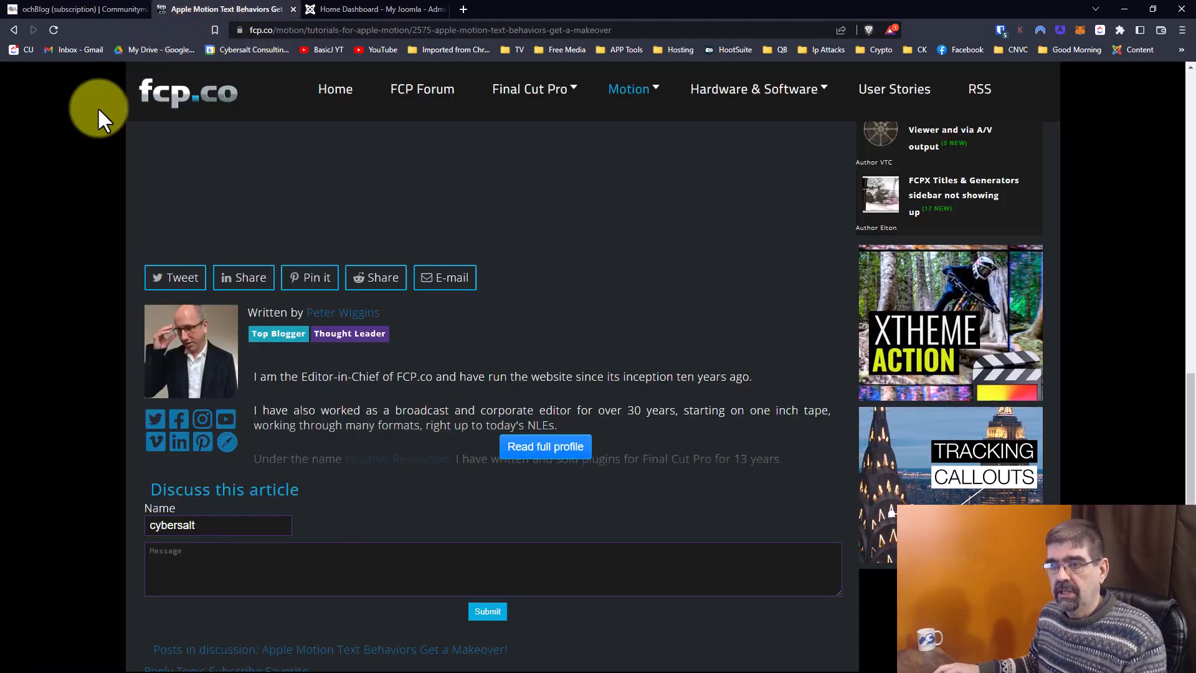
pyautogui.moveTo(520, 246)
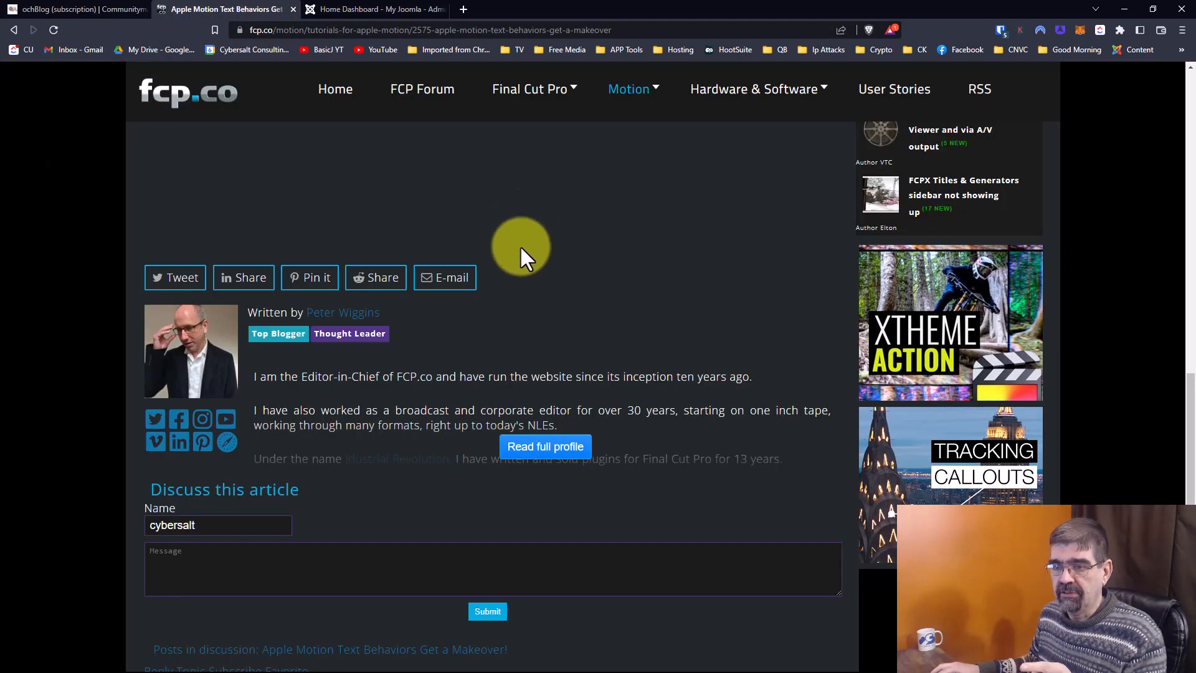
pyautogui.scroll(-3)
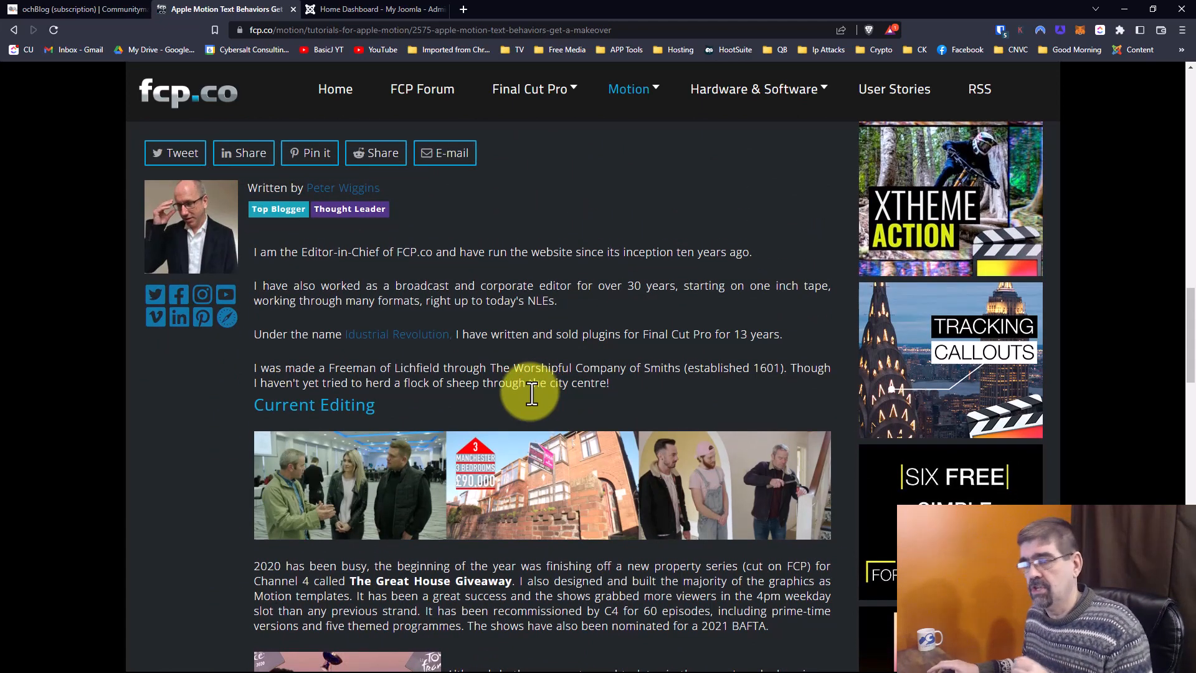
pyautogui.click(379, 10)
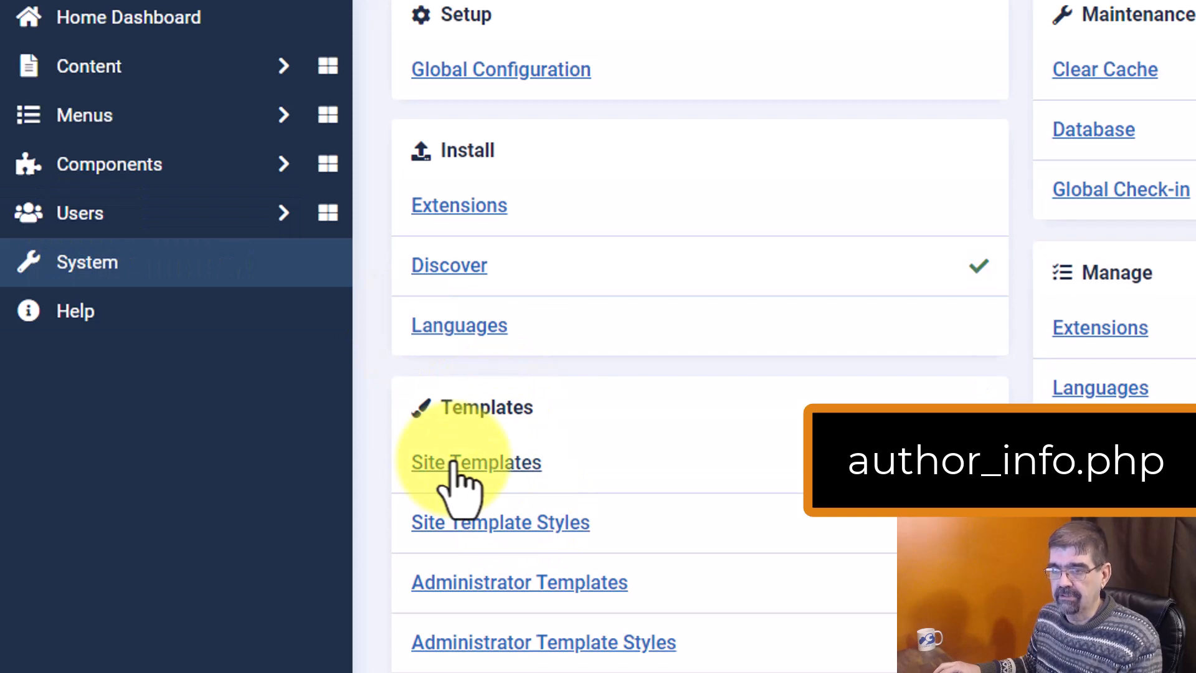
# Reach Cassiopeia's Create Overrides list via Site Templates and expand com_ochblog's views.
pyautogui.click(476, 463)
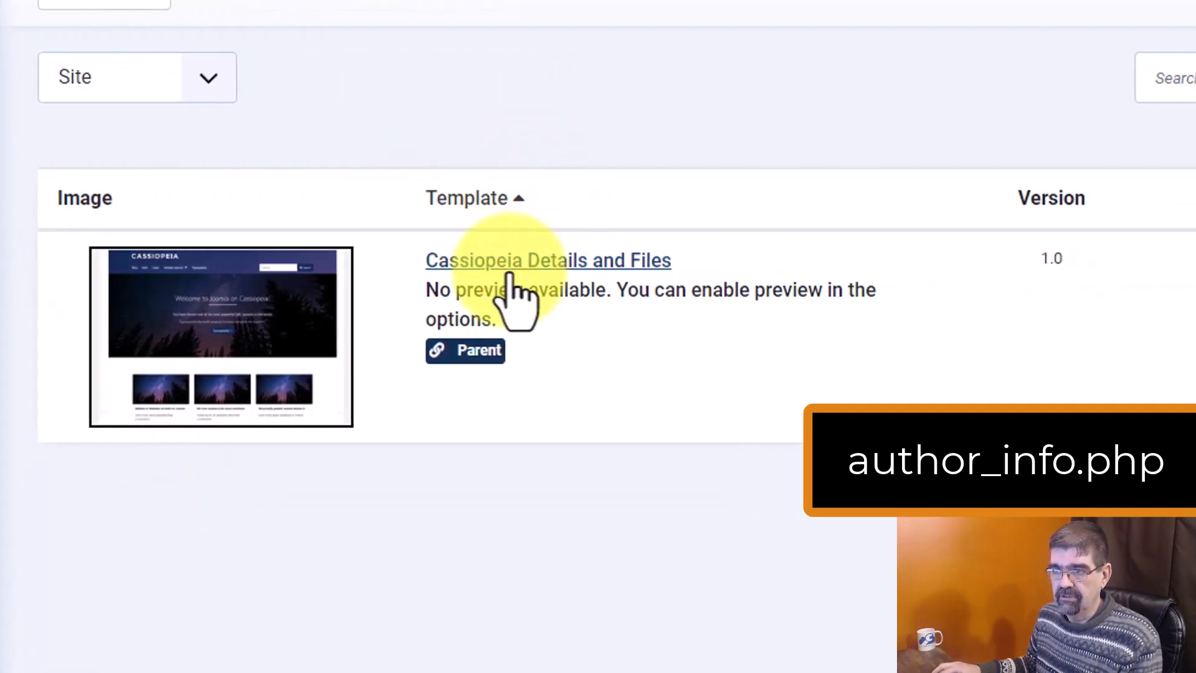
pyautogui.moveTo(523, 280)
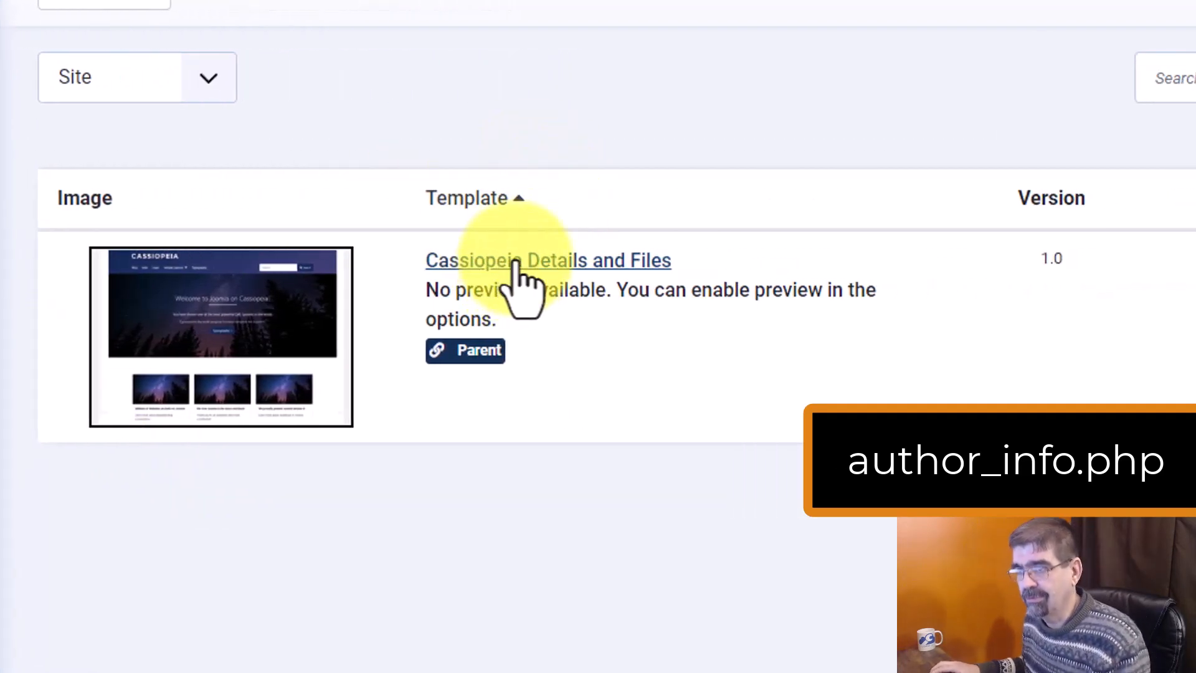
pyautogui.click(548, 260)
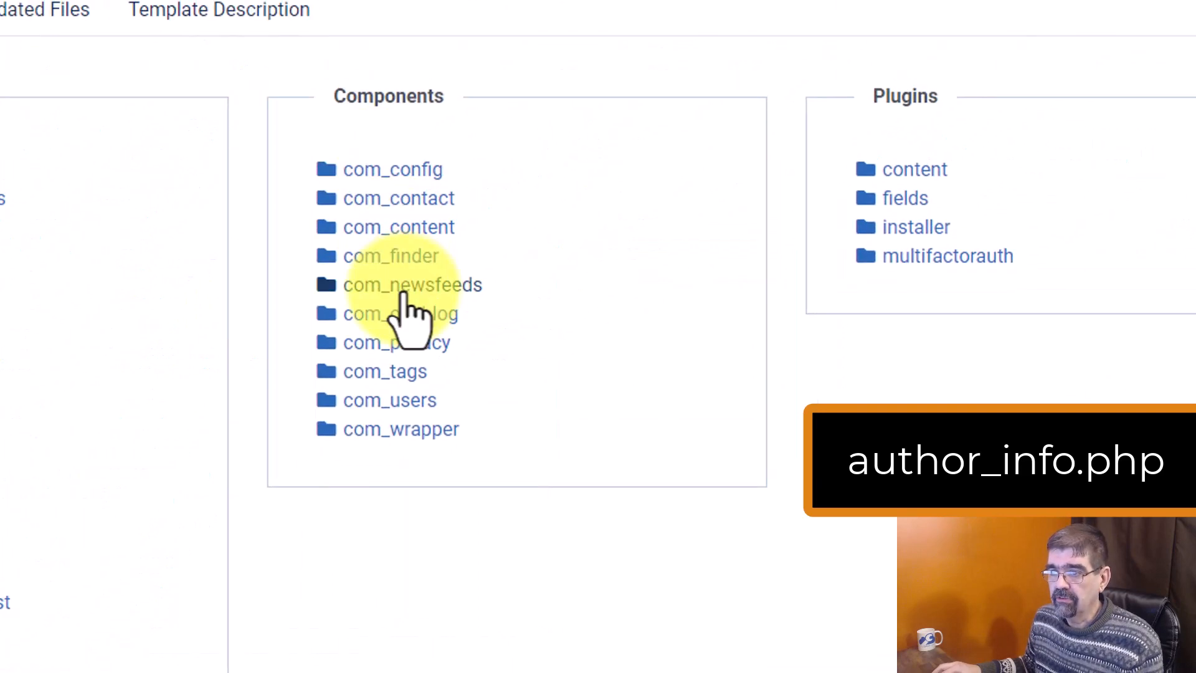
pyautogui.click(400, 314)
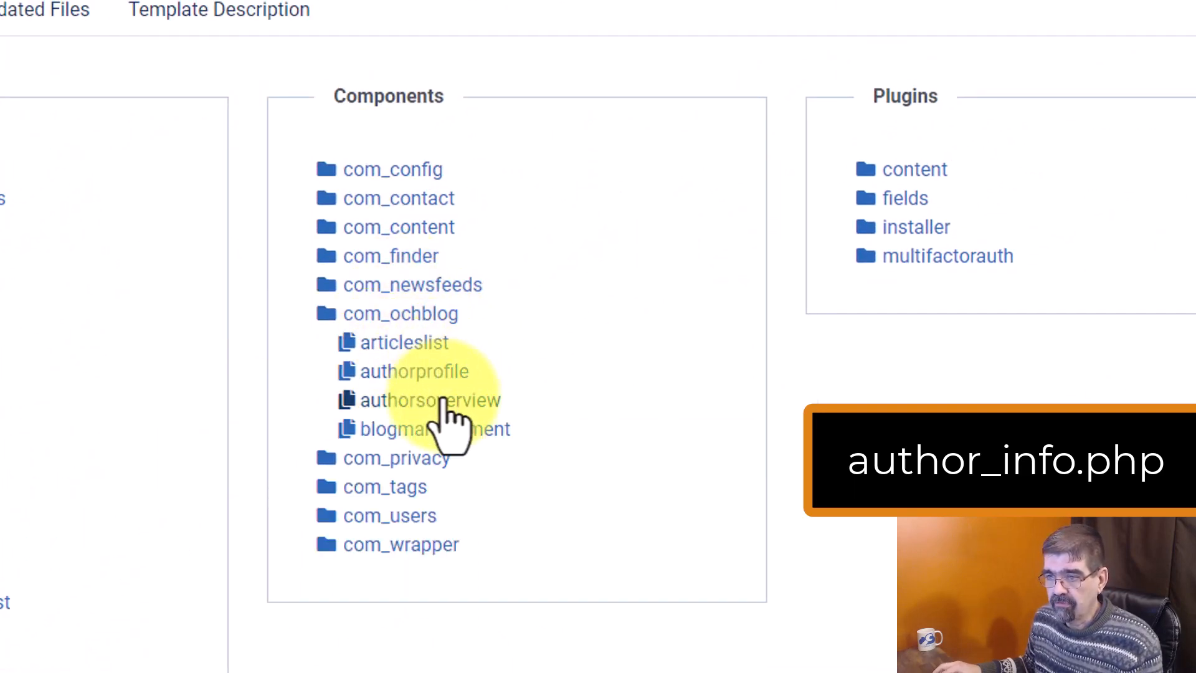
pyautogui.moveTo(466, 463)
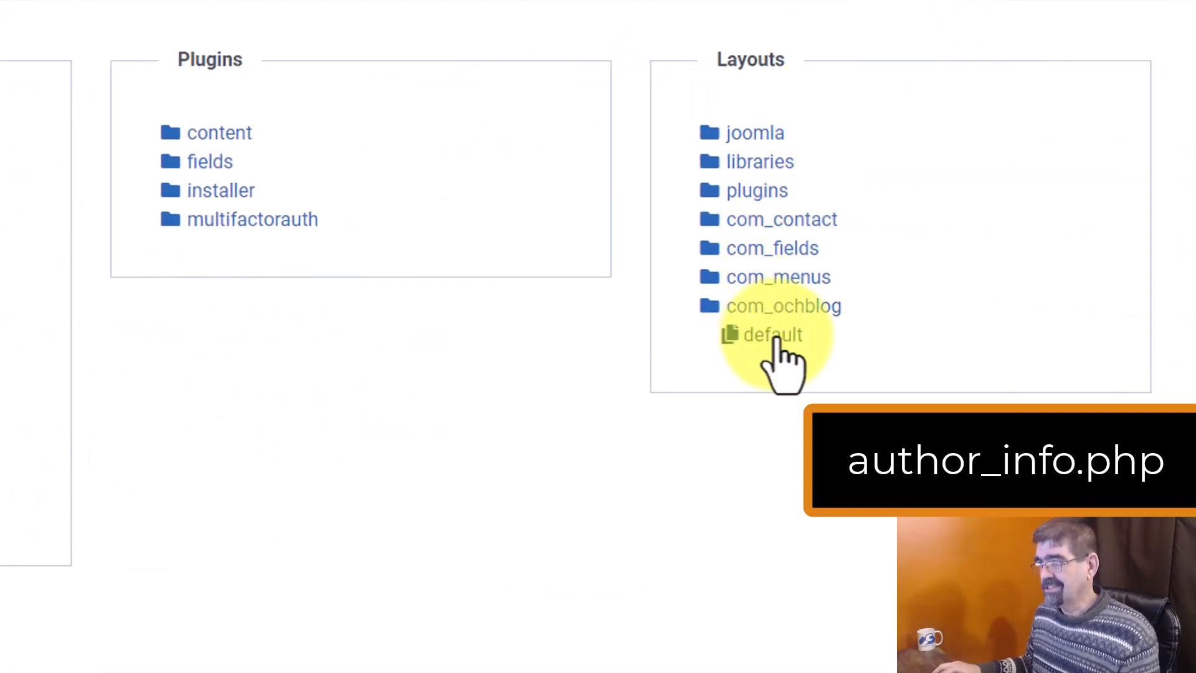
pyautogui.moveTo(984, 380)
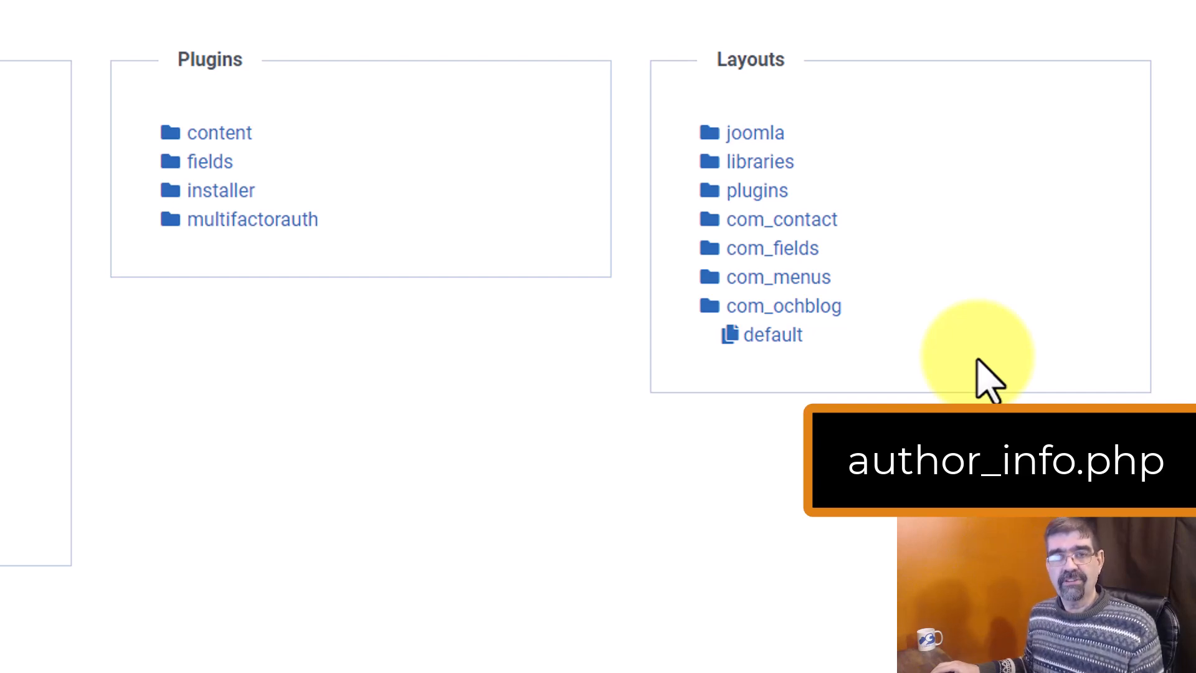
pyautogui.moveTo(368, 627)
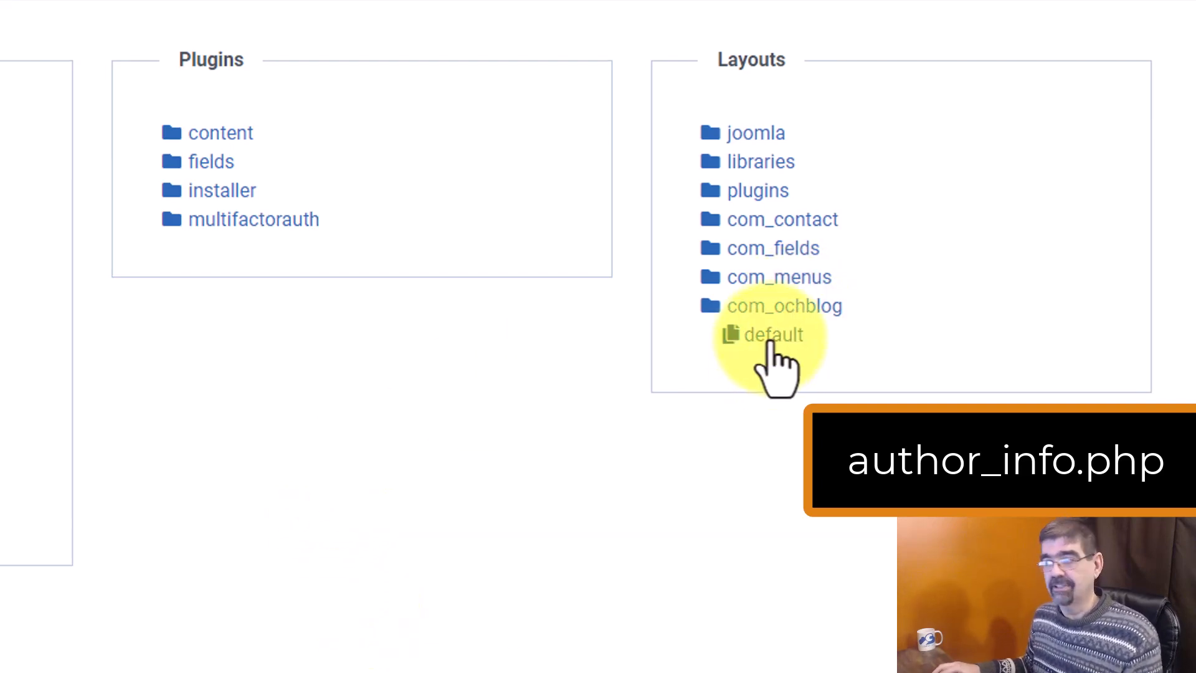
# Override com_ochblog's default layout and expand html > layouts to reveal author_info.php.
pyautogui.click(773, 335)
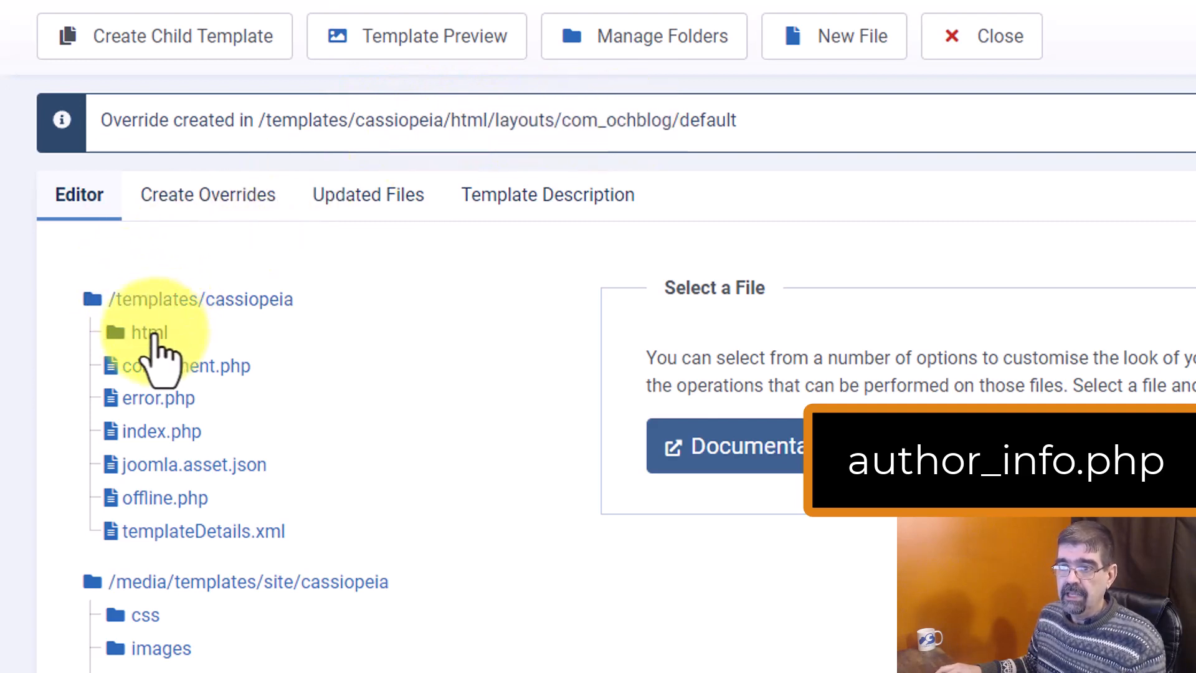
pyautogui.click(147, 333)
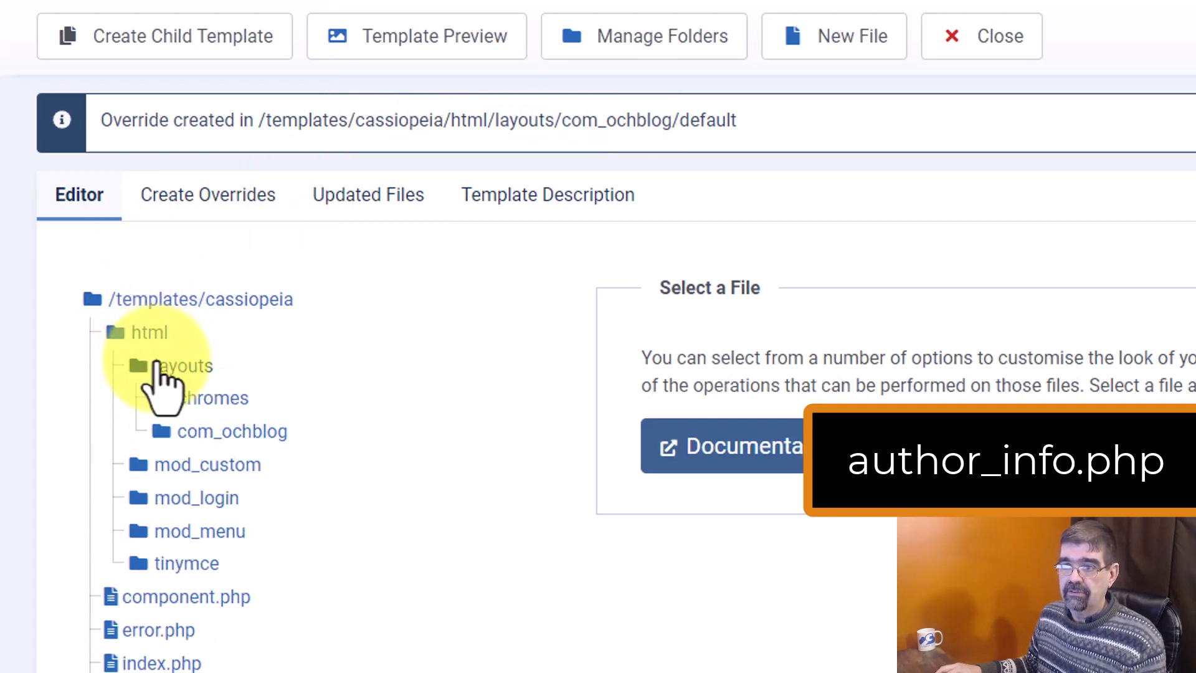
pyautogui.click(181, 366)
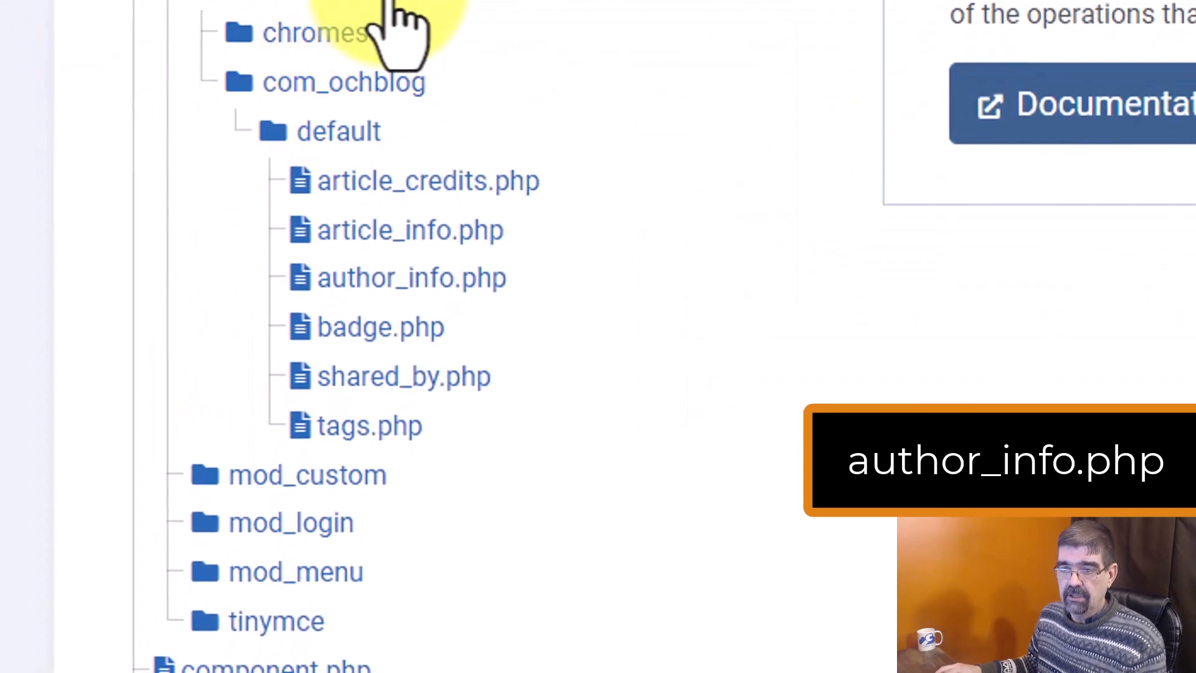
pyautogui.moveTo(456, 289)
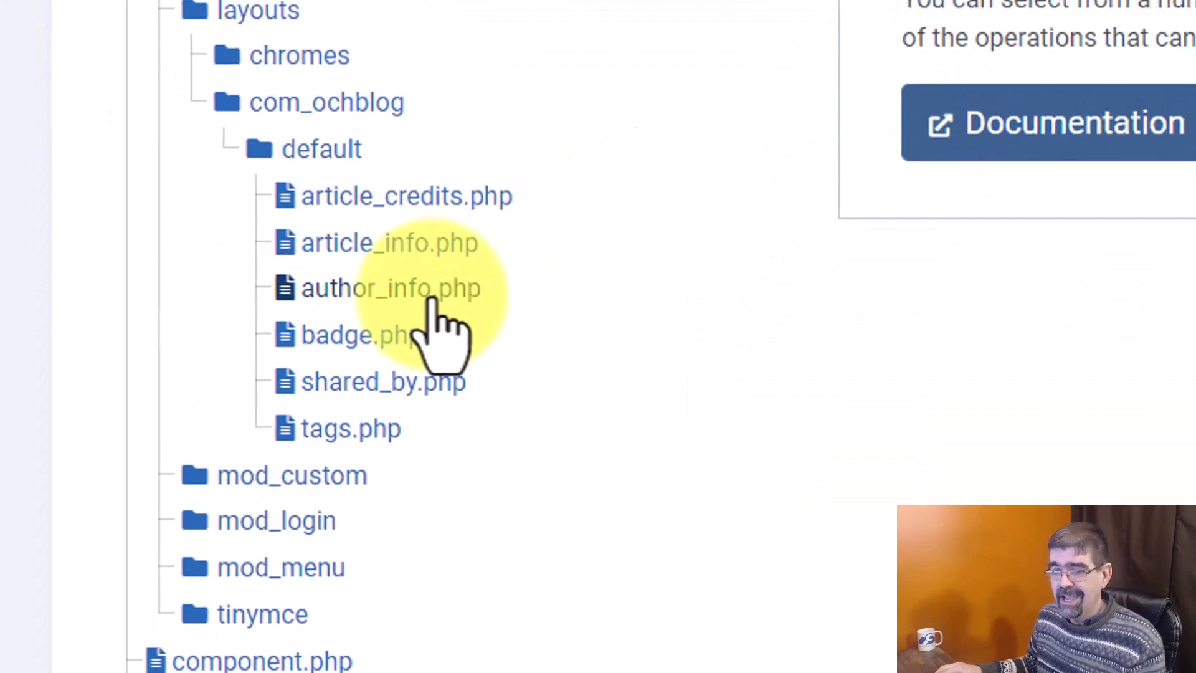
# Edit the author_info.php override to drop the unwanted line and save it.
pyautogui.click(384, 288)
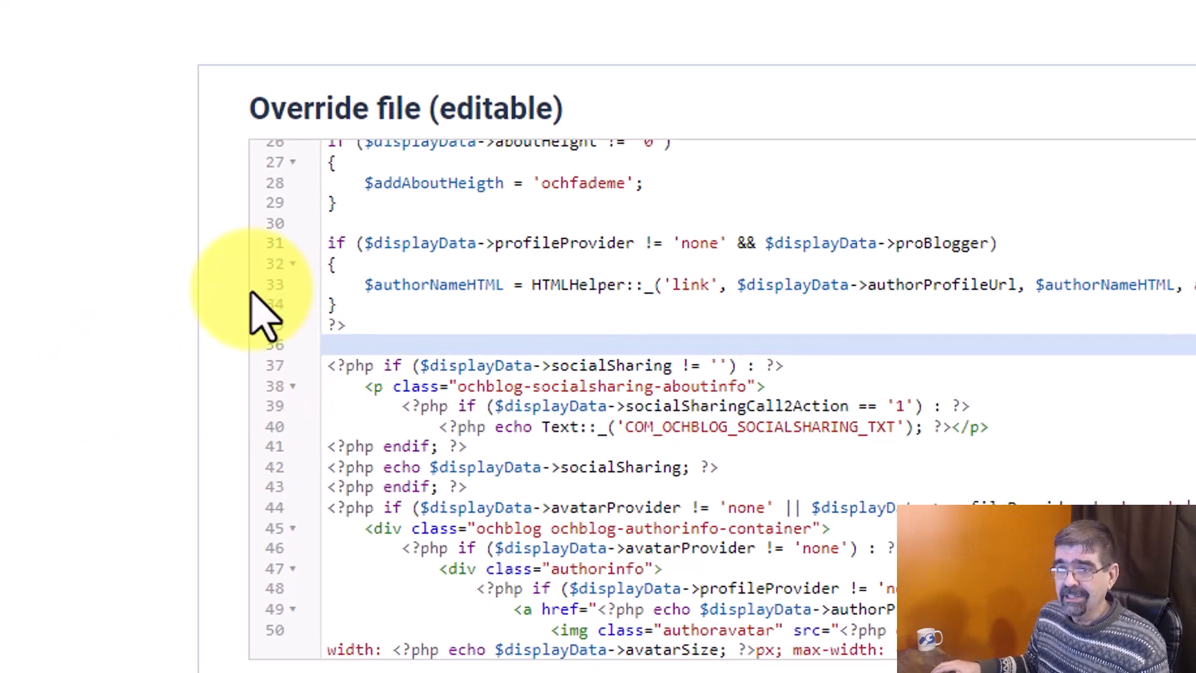
pyautogui.click(62, 29)
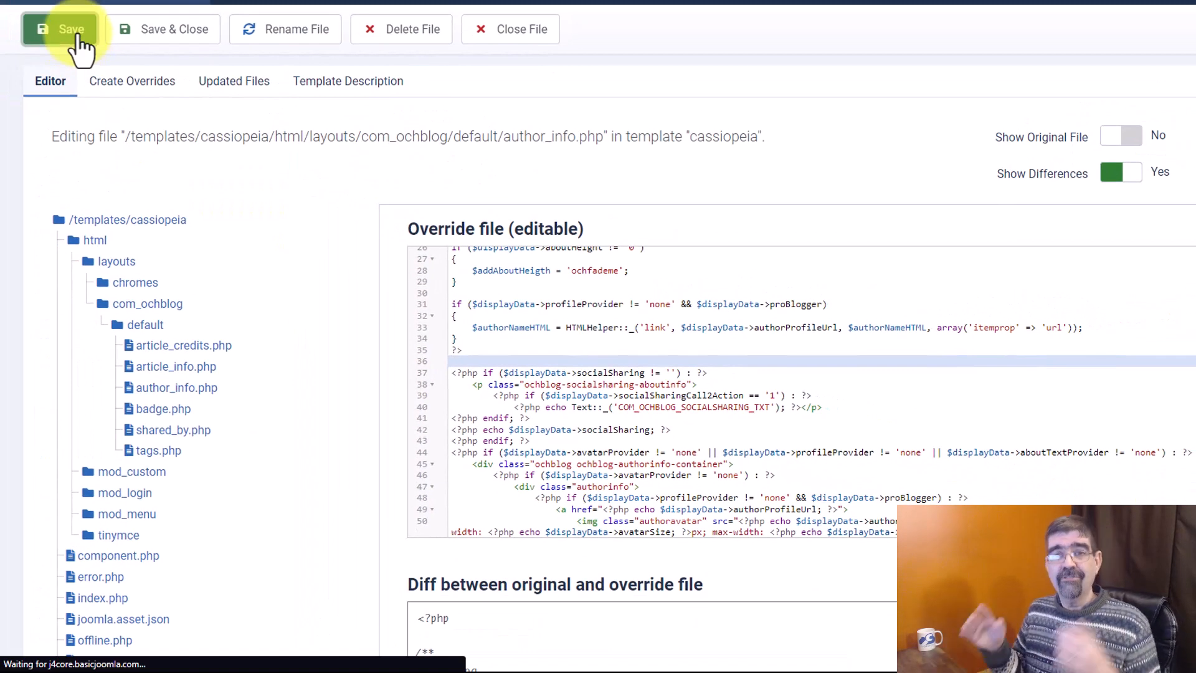
pyautogui.click(65, 29)
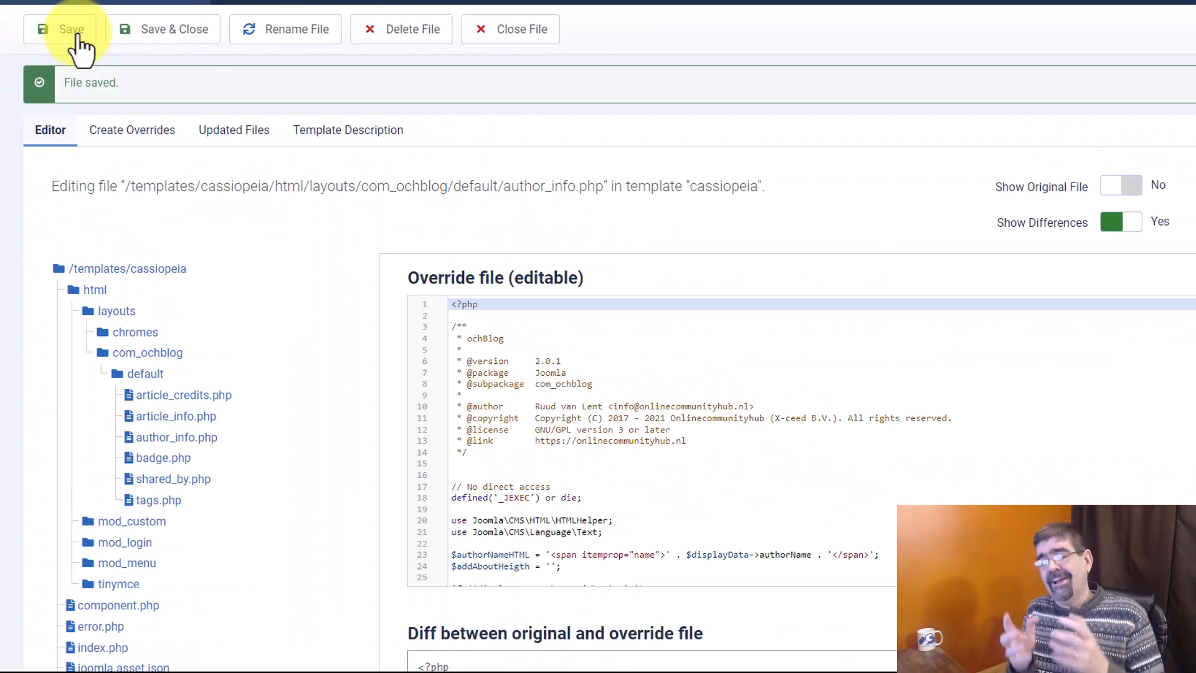